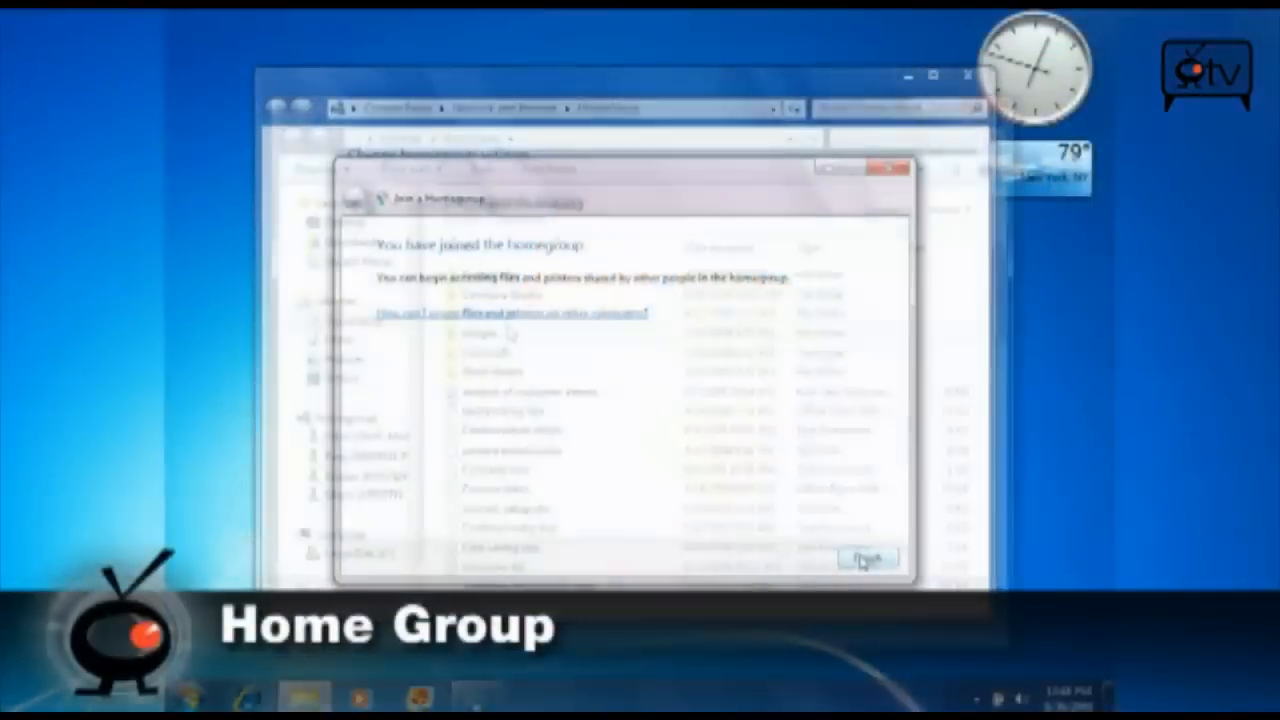
Step: Finish the 'You have joined the homegroup' wizard to show the shared homegroup computers
click(866, 558)
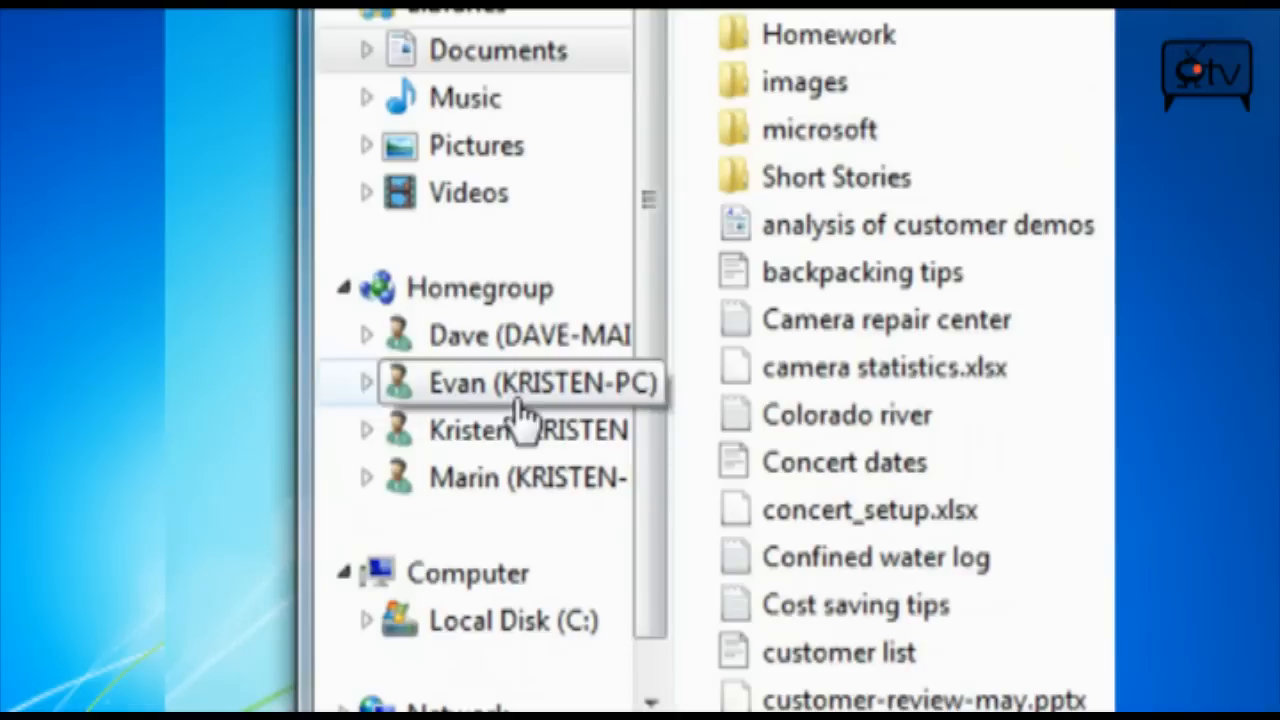
click(366, 336)
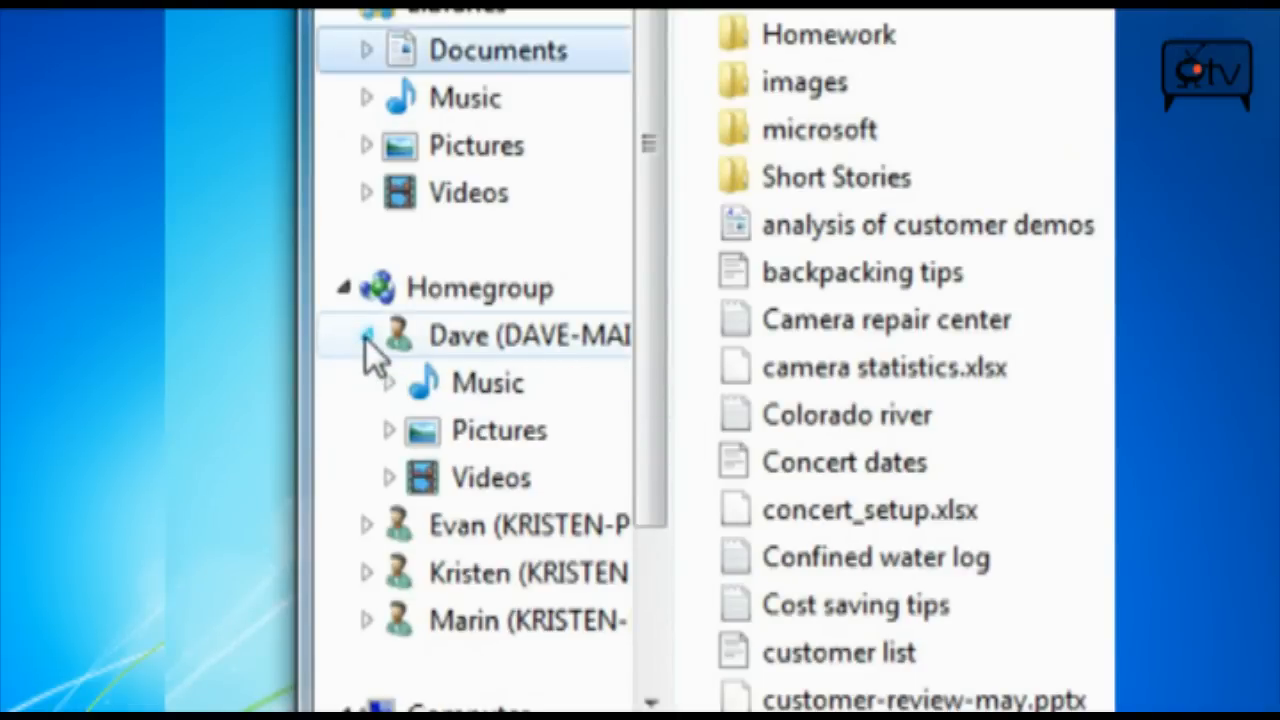